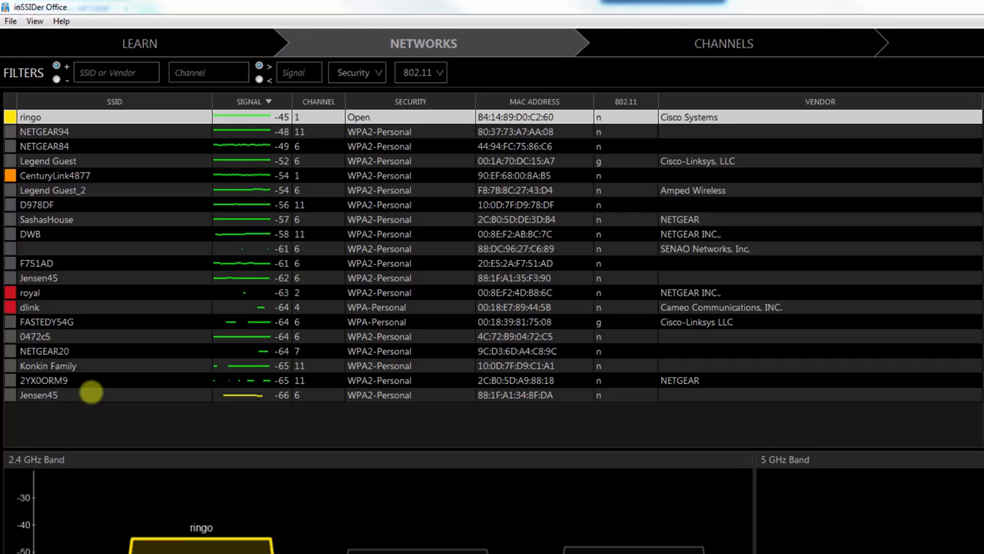
click(114, 101)
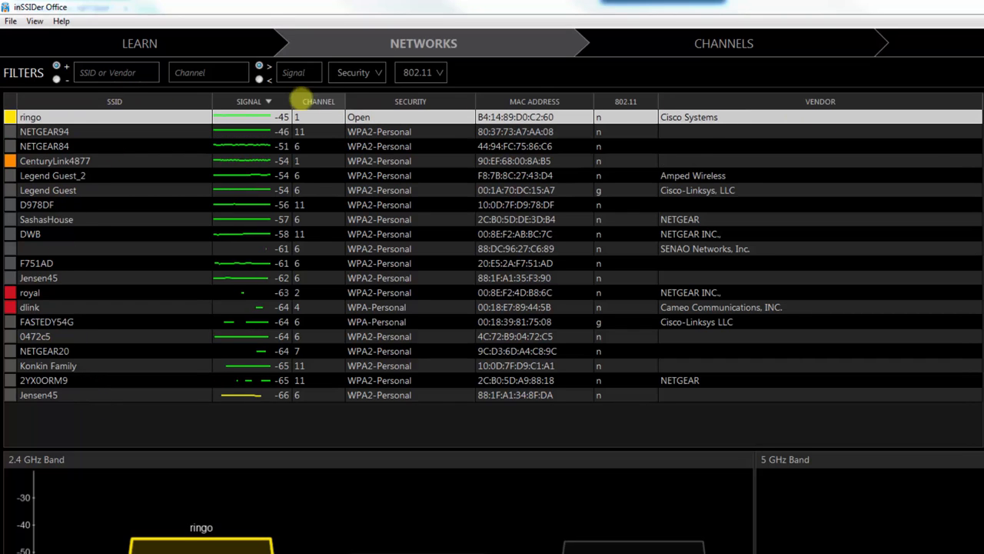
click(114, 102)
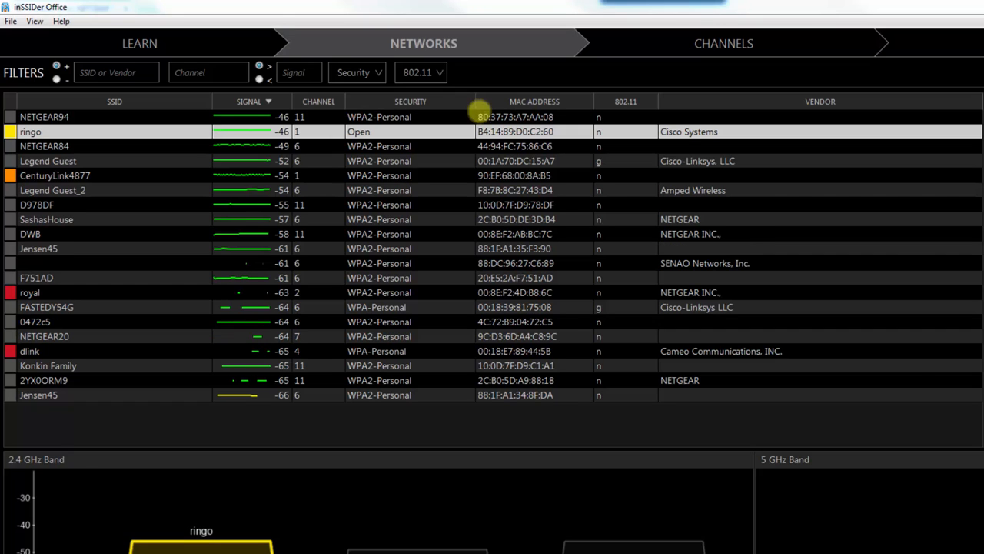
click(254, 101)
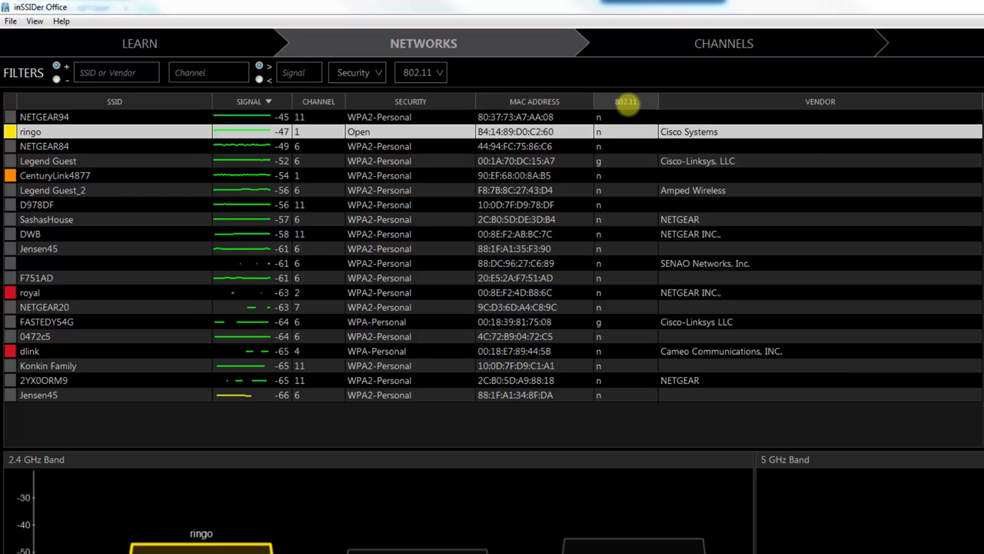
click(626, 102)
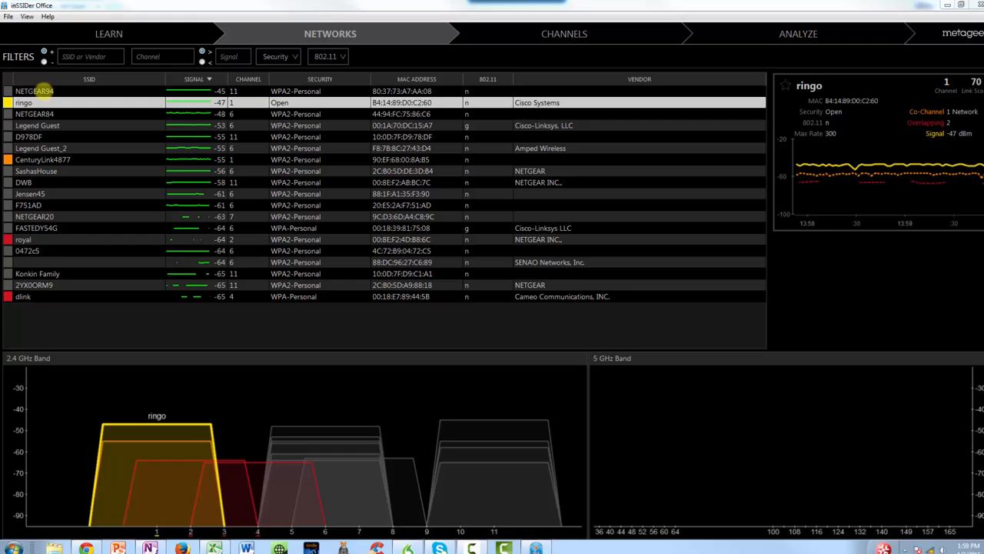
click(34, 91)
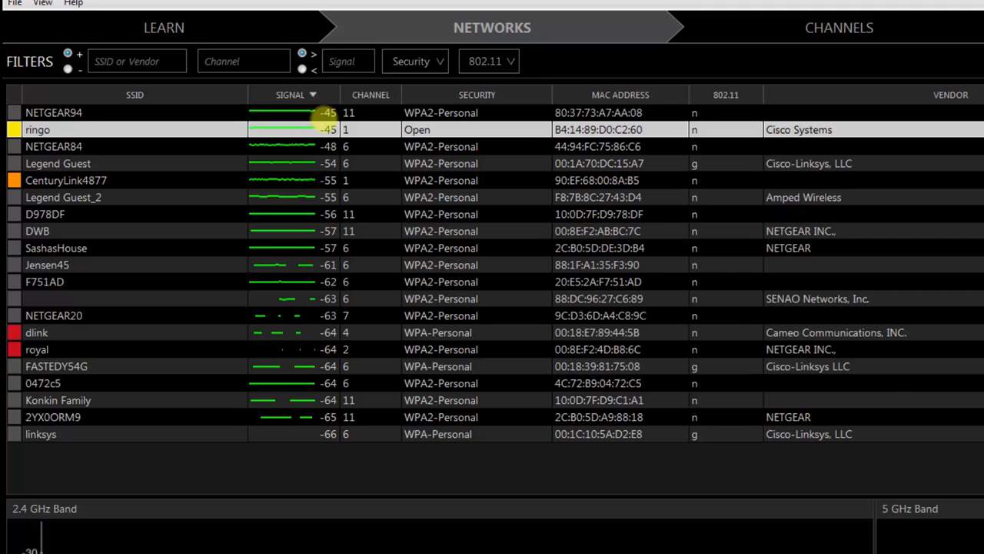
click(289, 95)
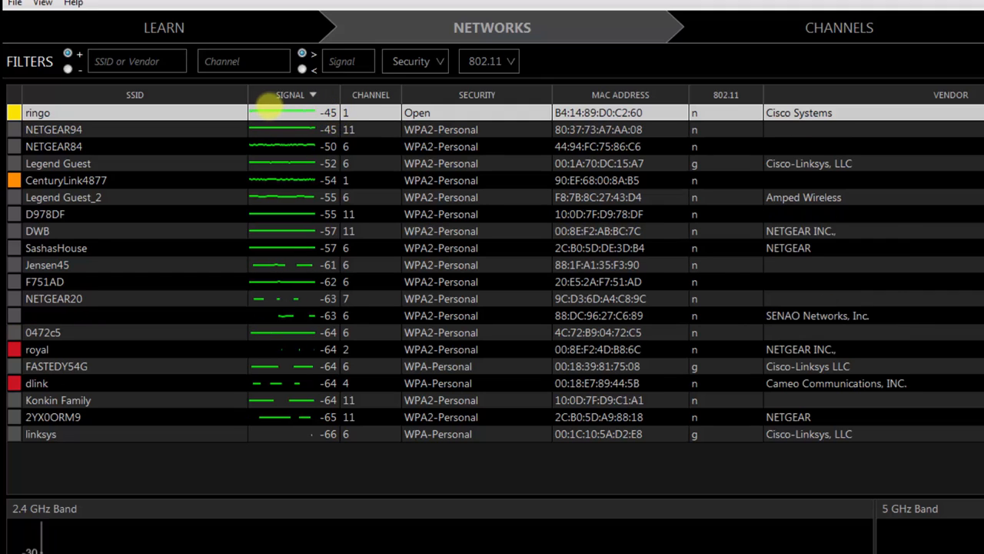
click(291, 95)
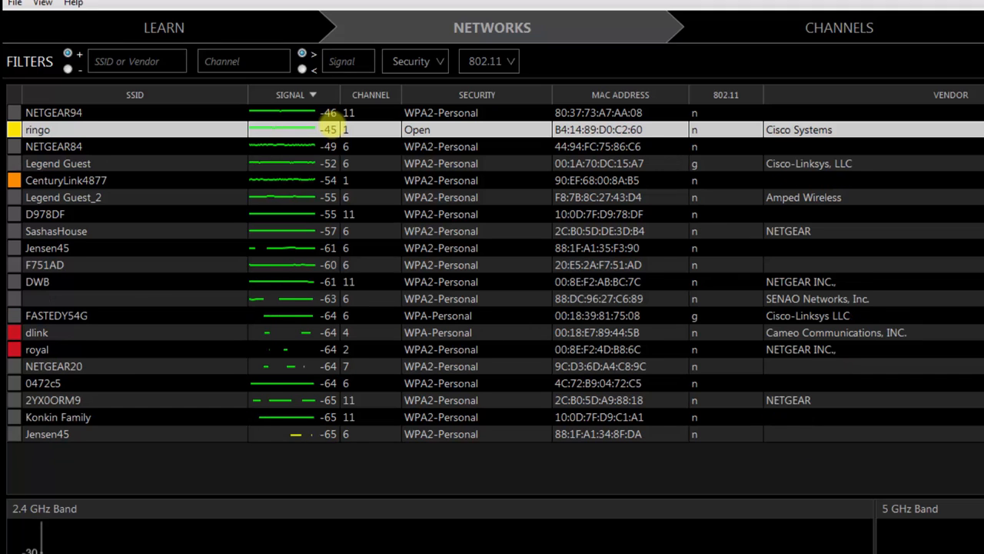
click(290, 96)
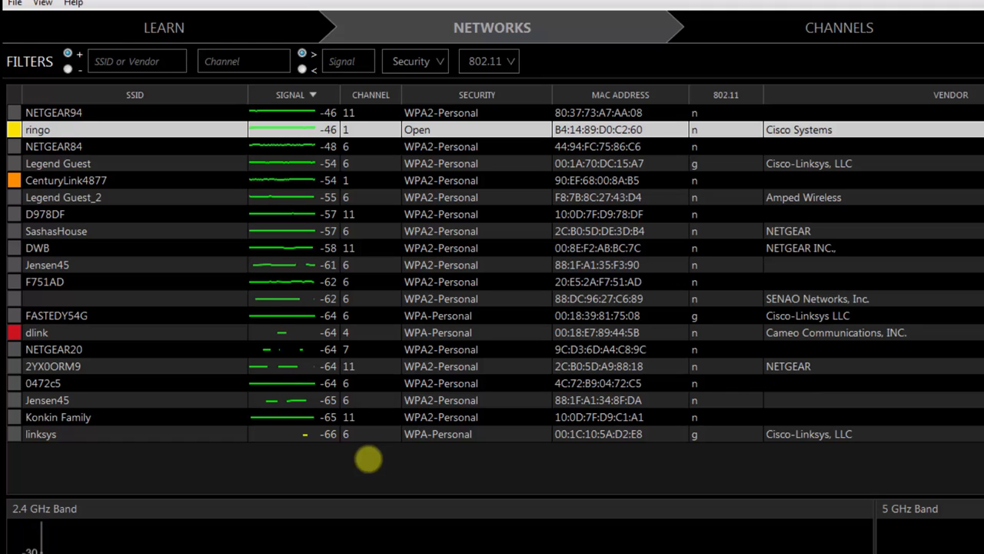
click(289, 95)
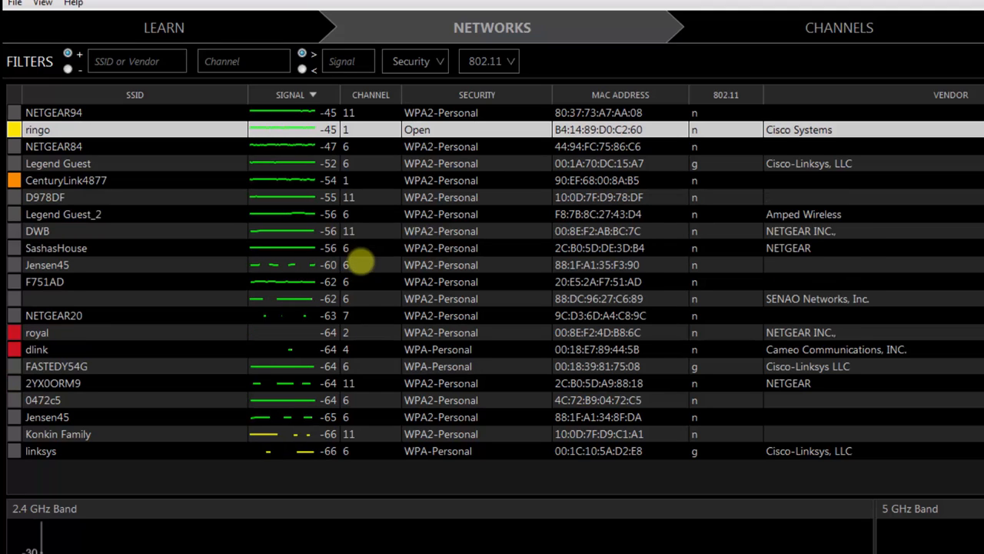
mouse_move(366, 289)
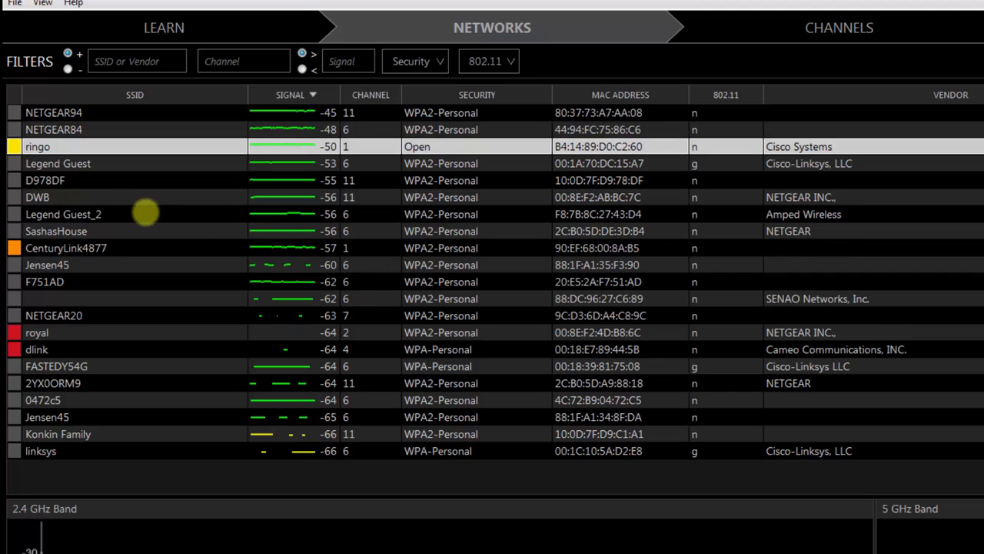
mouse_move(342, 214)
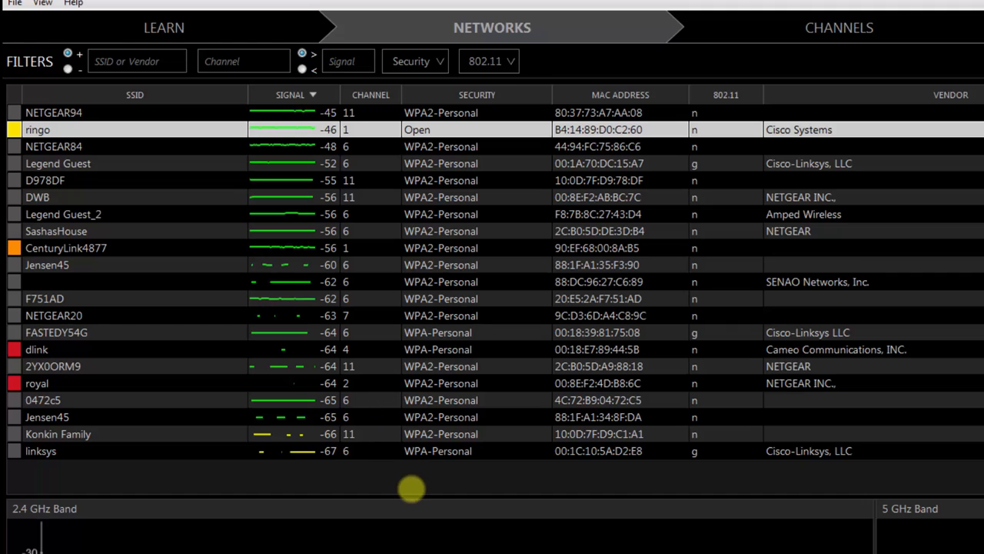
mouse_move(410, 486)
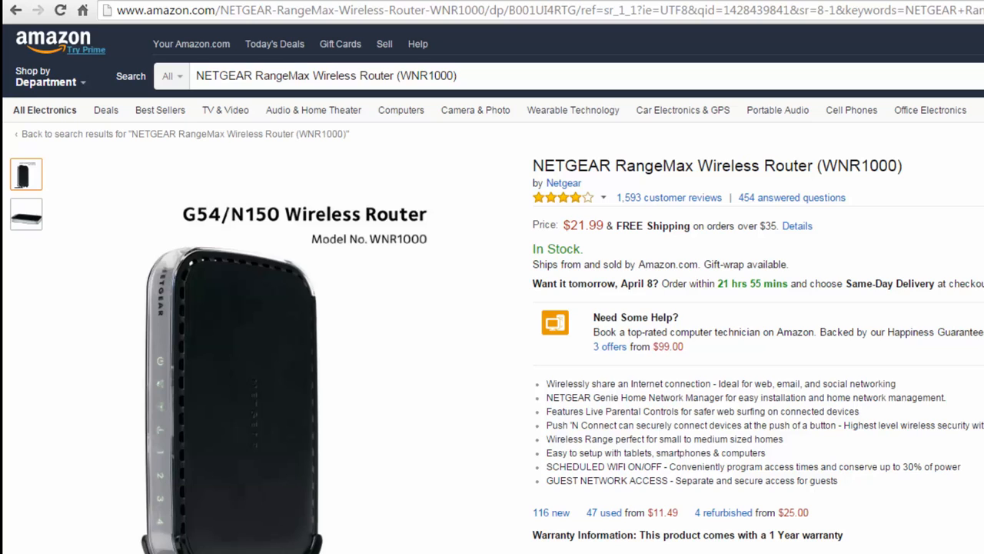
mouse_move(871, 219)
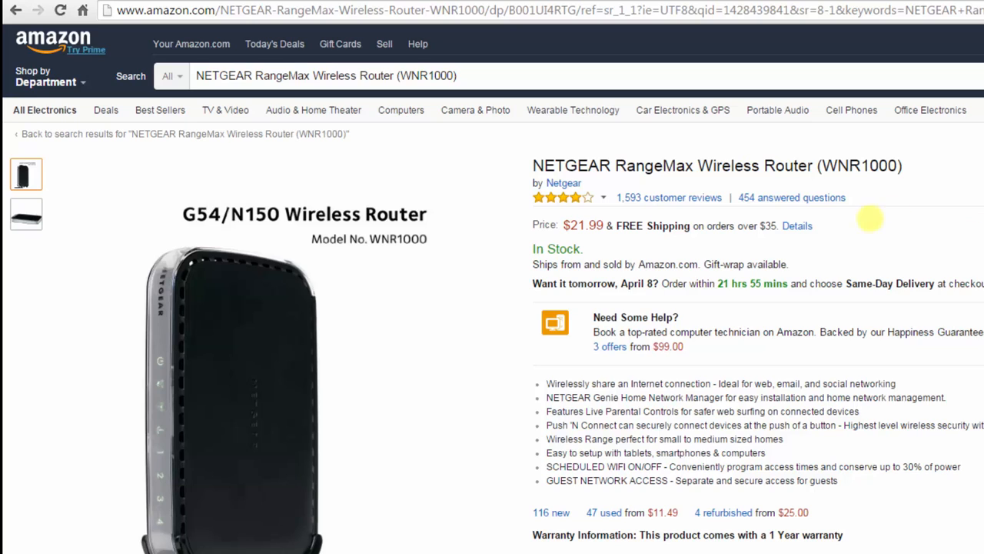
double_click(583, 225)
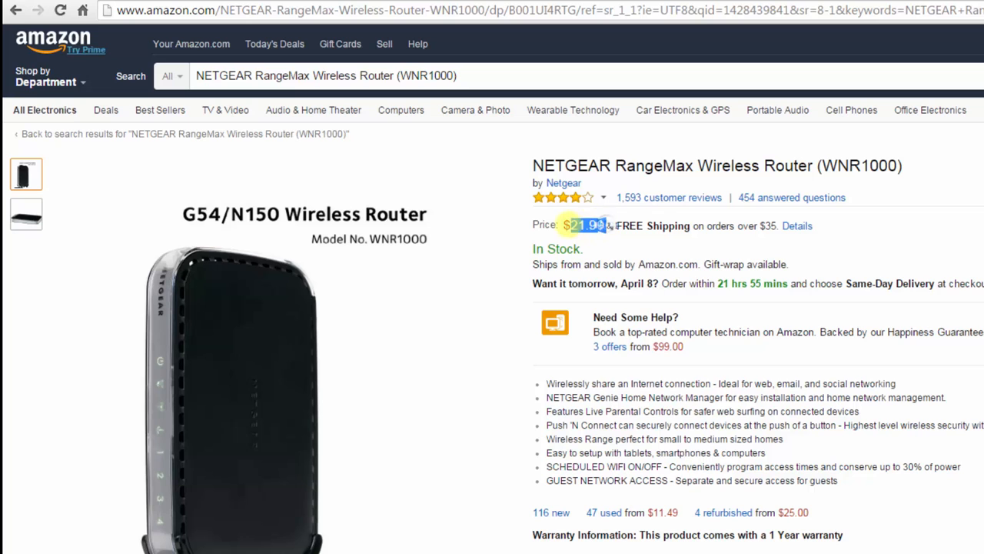